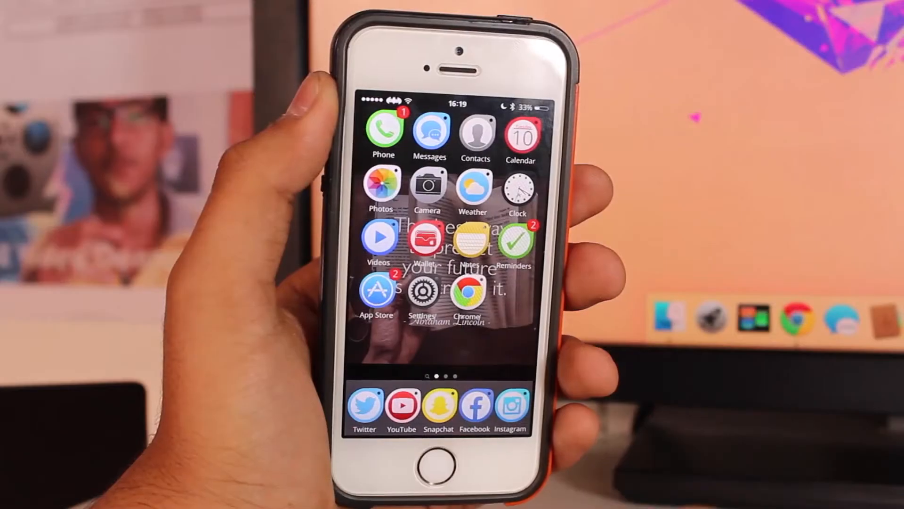
# Open Health, view the dashboard, go to Health Data > All, and start exporting all data
pyautogui.hscroll(-3)
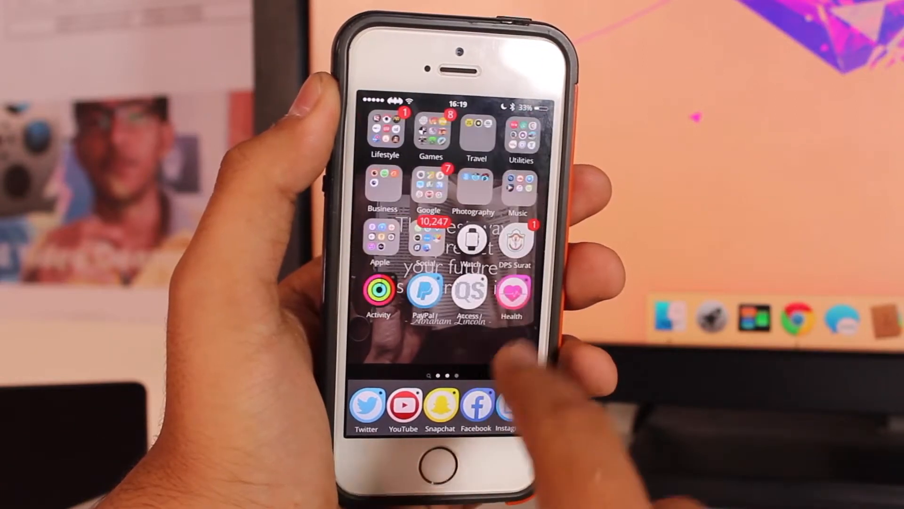
pyautogui.click(511, 293)
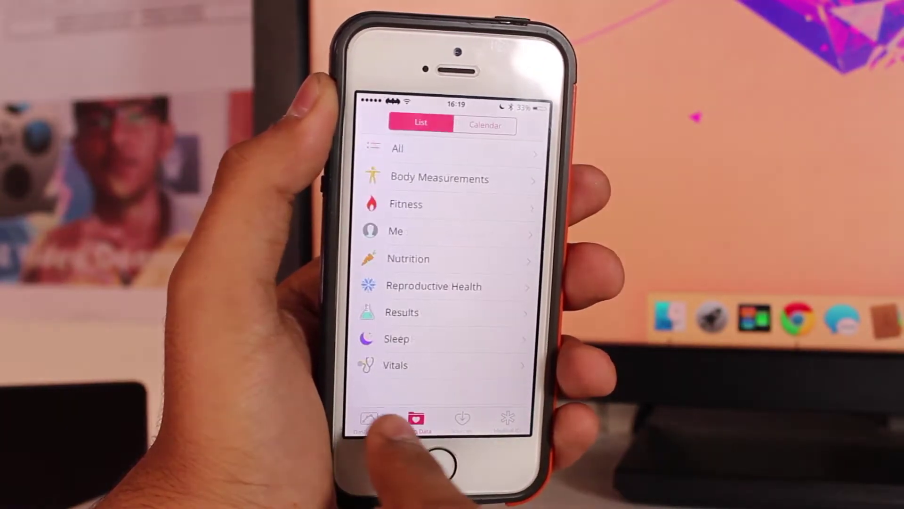
pyautogui.click(370, 418)
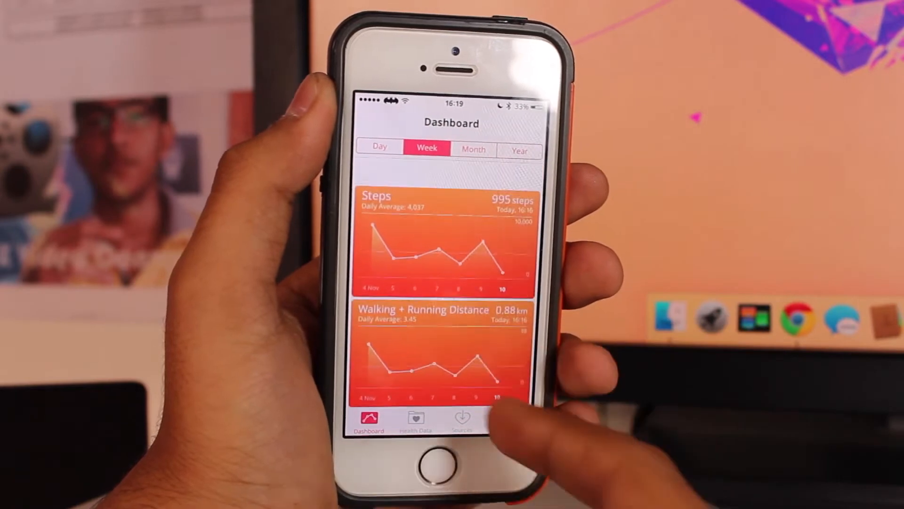
pyautogui.click(416, 417)
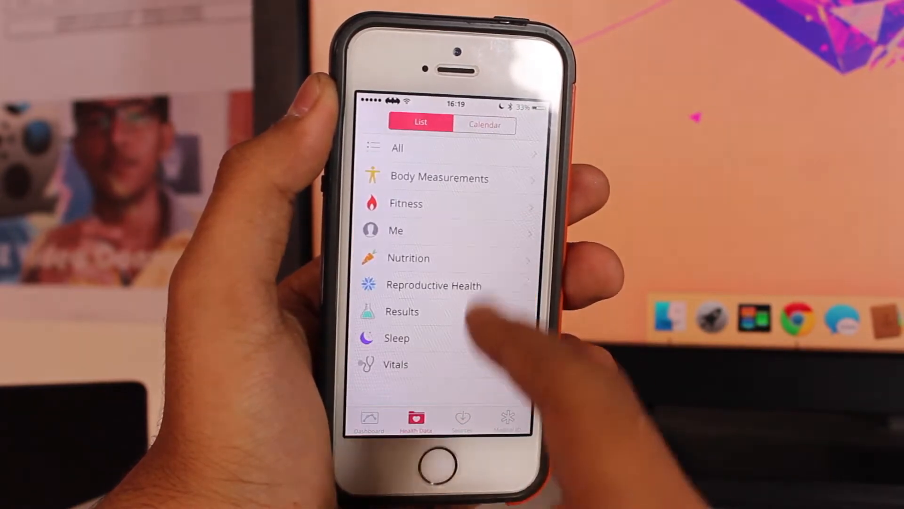
pyautogui.click(397, 149)
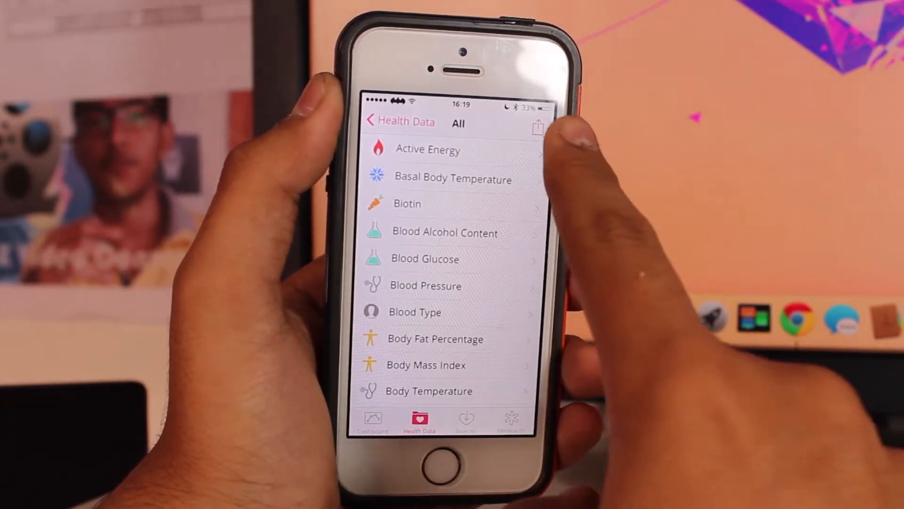
pyautogui.click(539, 126)
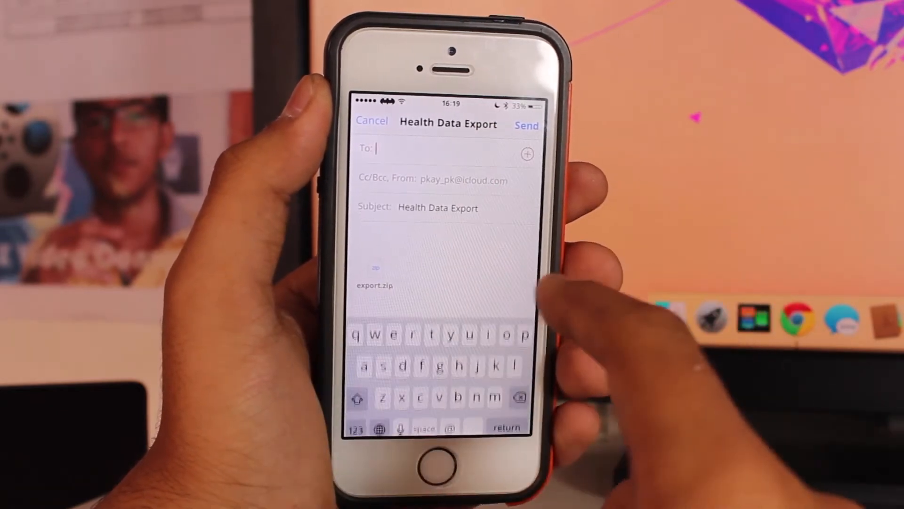
# Address the Health Data Export email carrying export.zip to the recipient
pyautogui.write('pka')
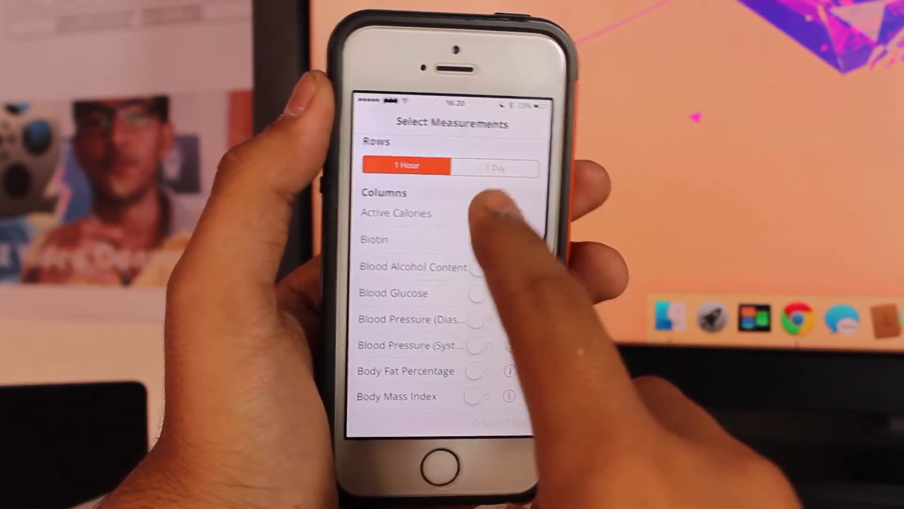
# Include Active Calories as a column in the hourly QS Access table
pyautogui.click(488, 216)
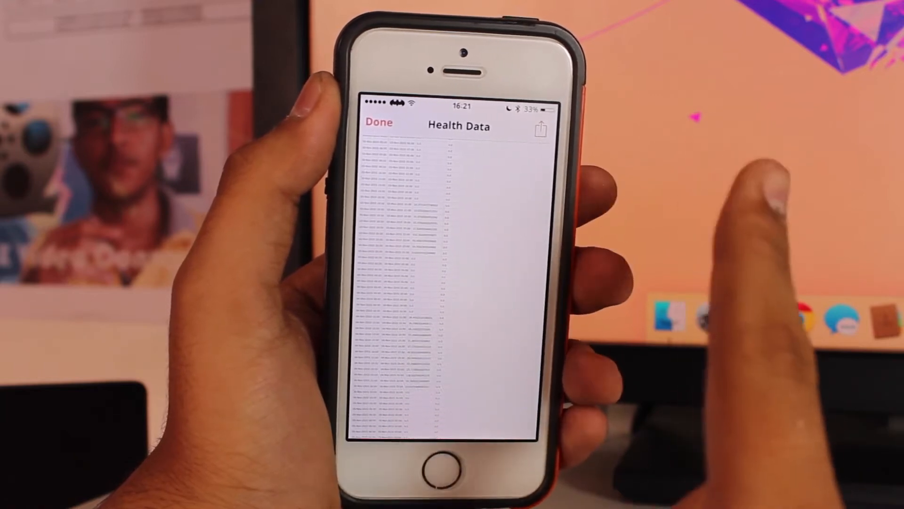
# Review the generated hourly Health Data table and share it as a CSV file
pyautogui.scroll(3)
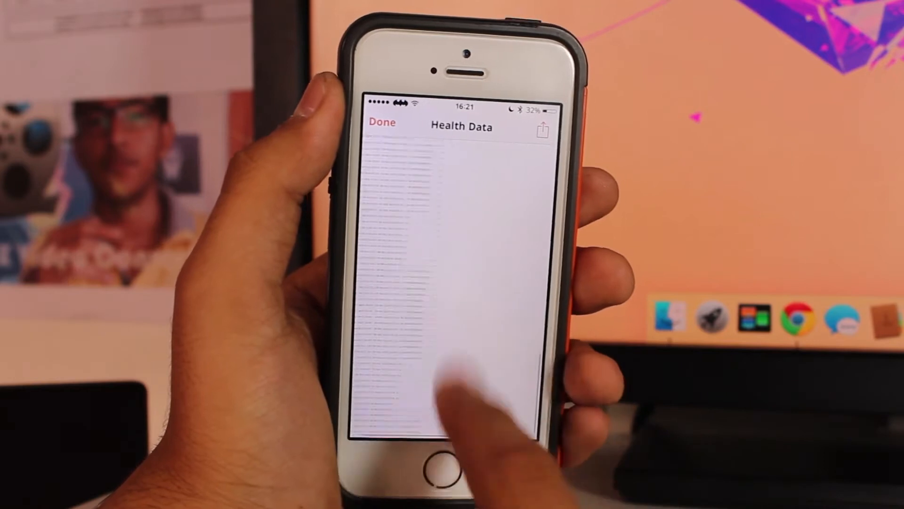
pyautogui.scroll(3)
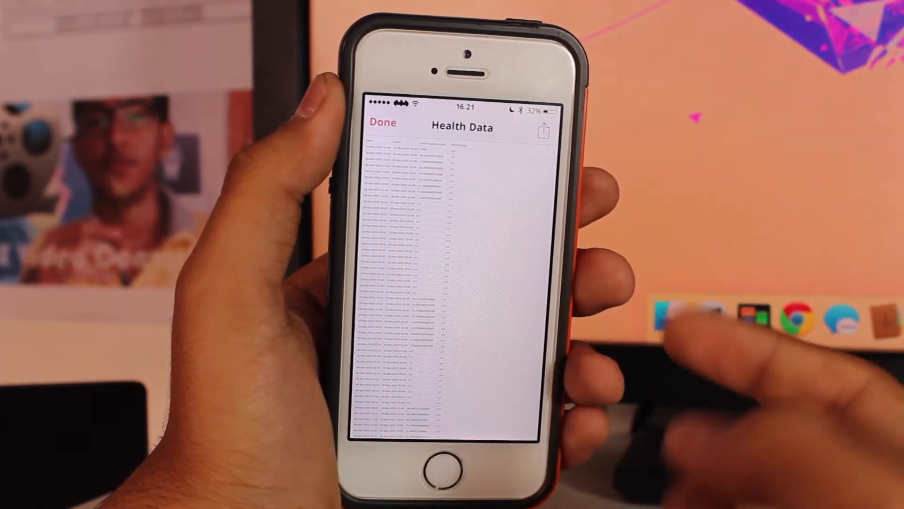
pyautogui.click(541, 130)
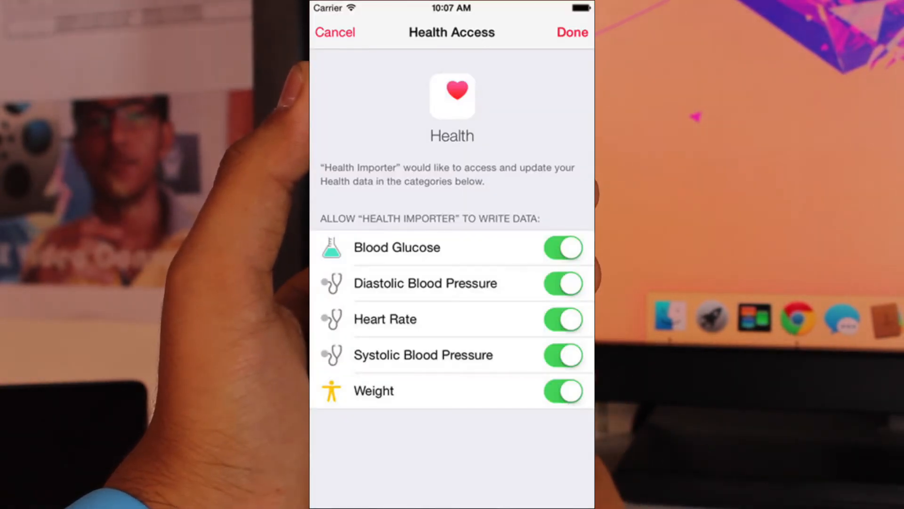
# Allow Health Importer to write glucose, blood pressure, heart rate and weight to Health
pyautogui.click(572, 31)
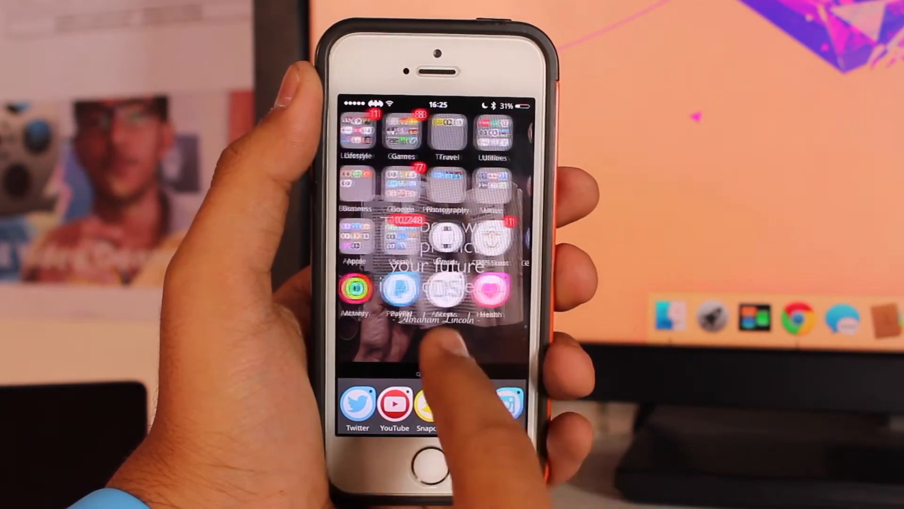
# Swipe back to the first Home Screen page with the core apps
pyautogui.hscroll(-3)
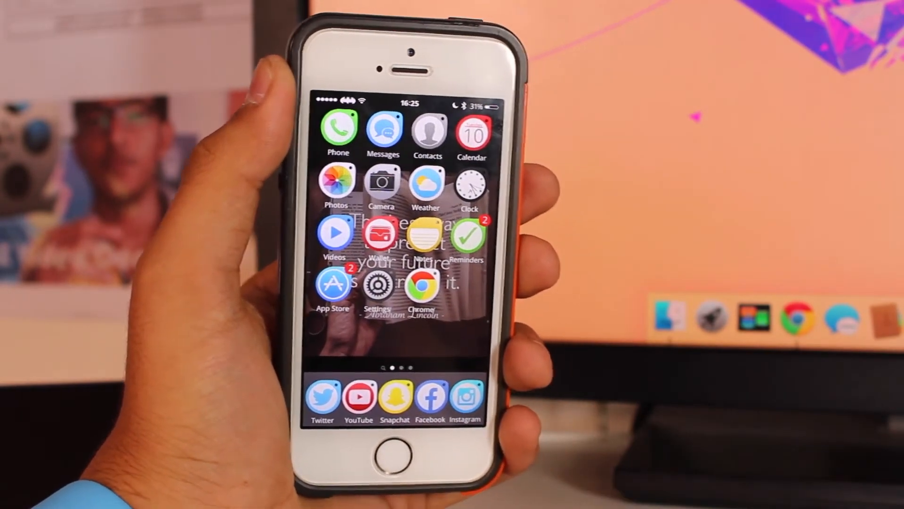